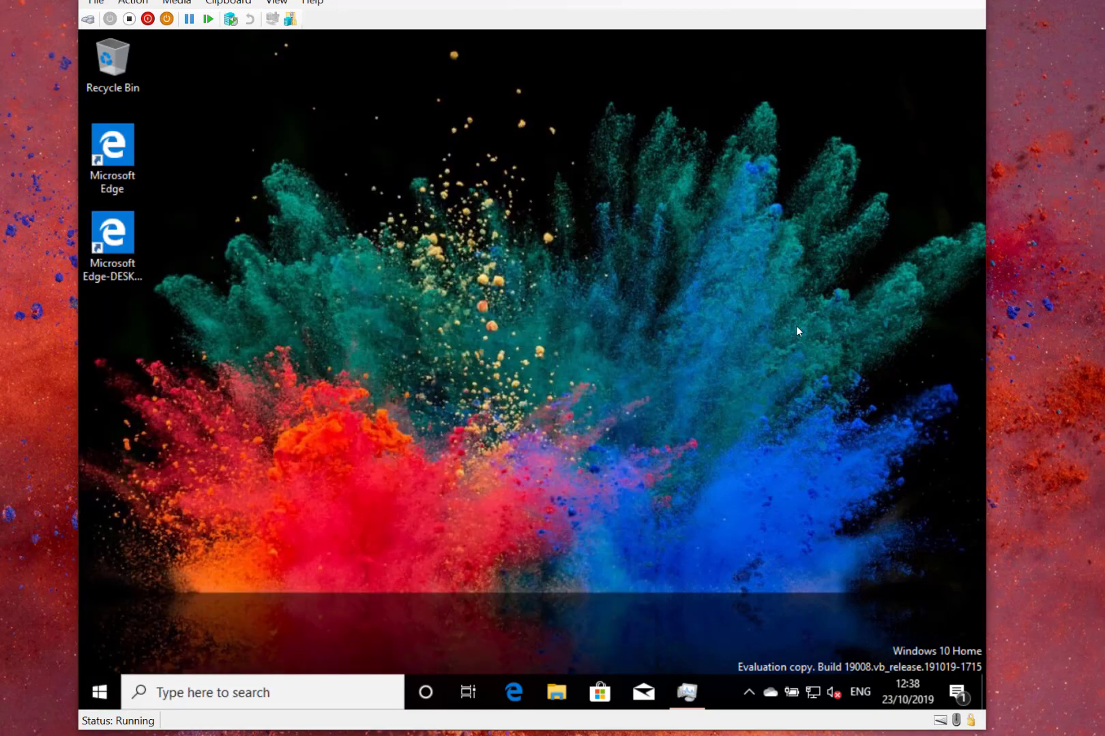
mouse_move(437, 254)
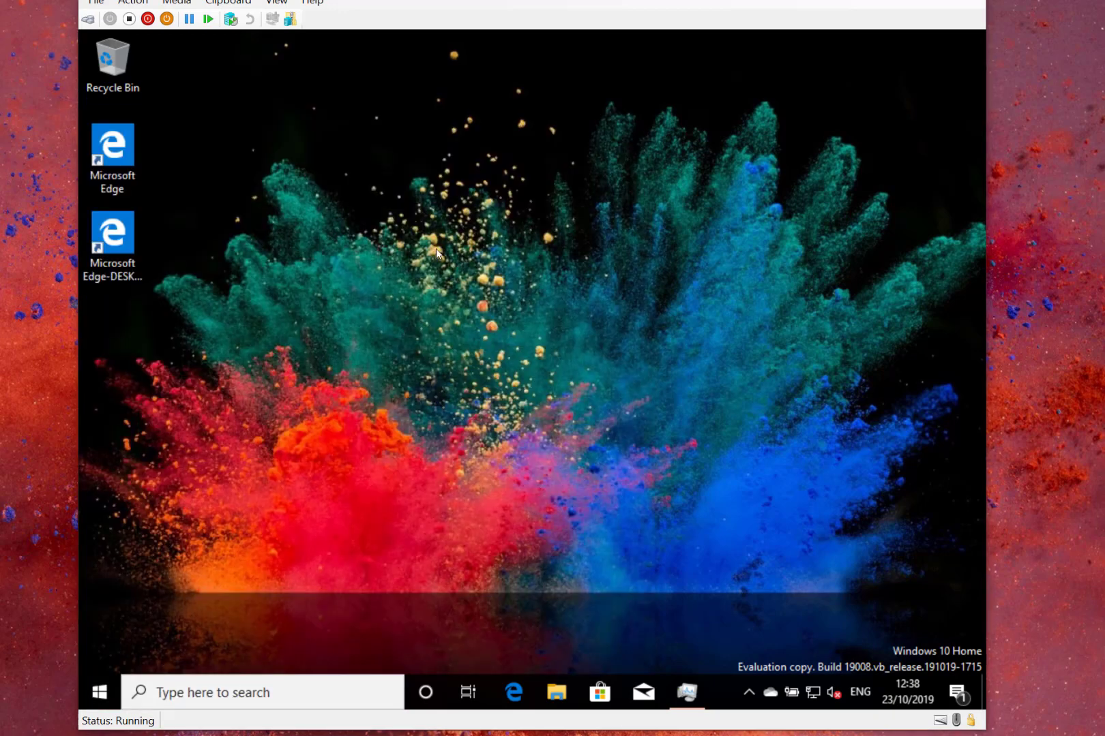
mouse_move(341, 359)
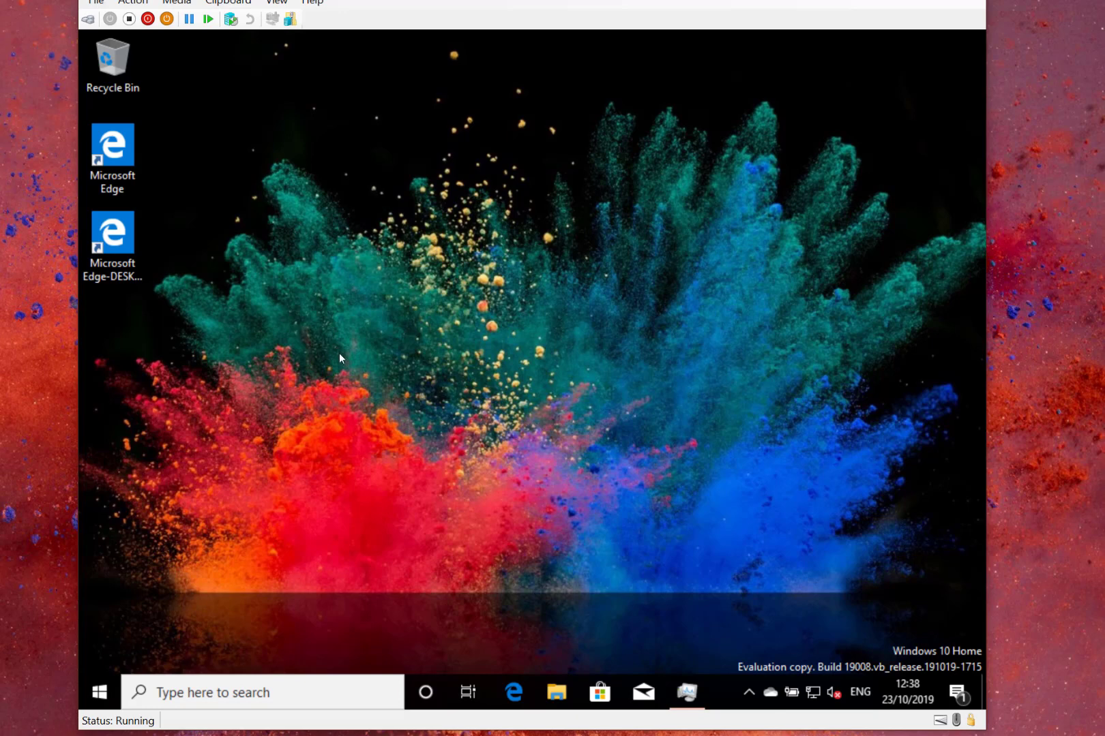
mouse_move(342, 324)
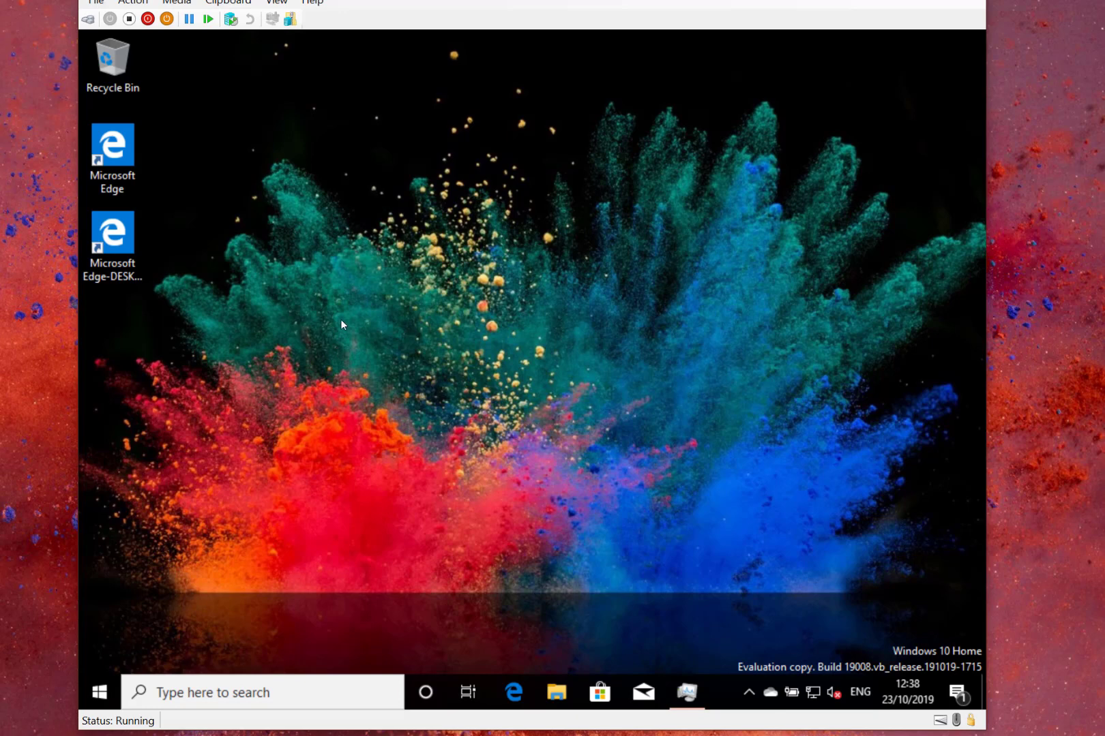
mouse_move(463, 396)
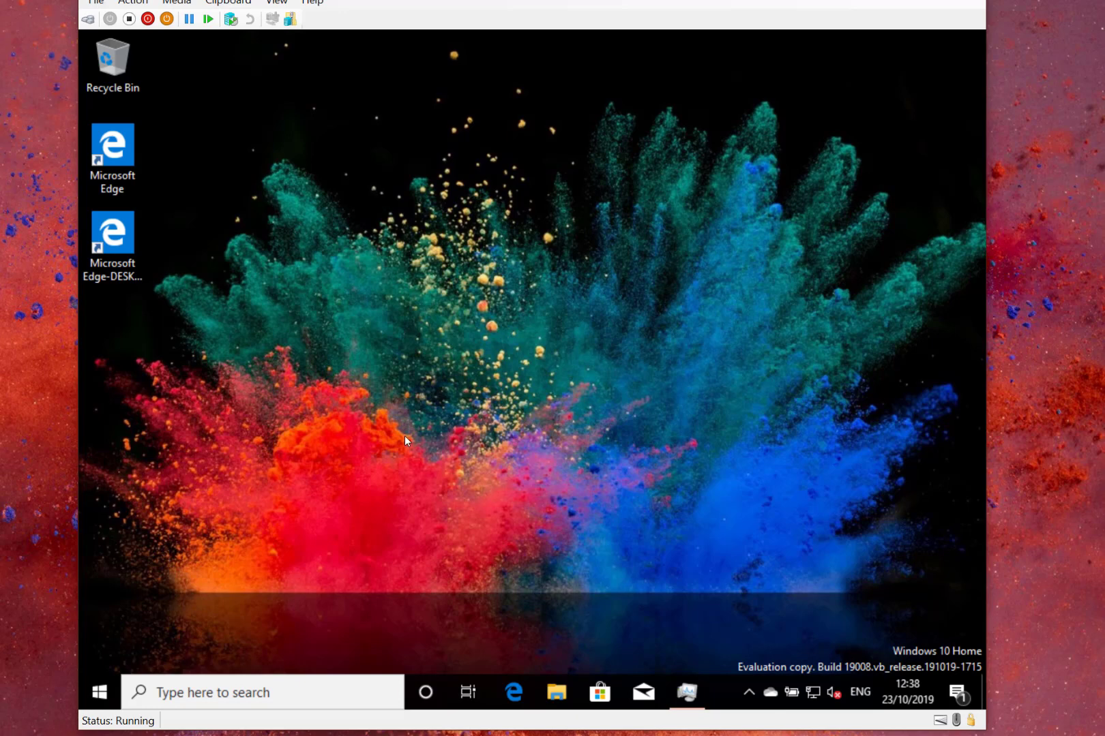
mouse_move(266, 522)
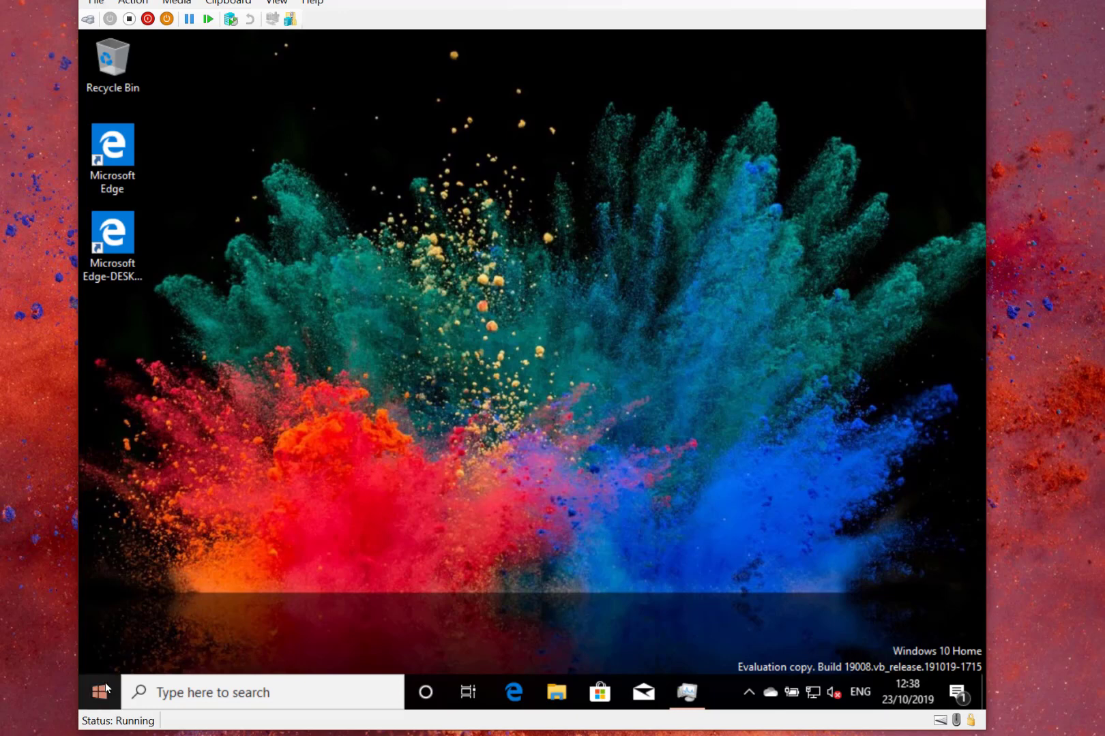
Show the Start menu's account, settings and power labels, then go to the Settings home page.
left_click(99, 692)
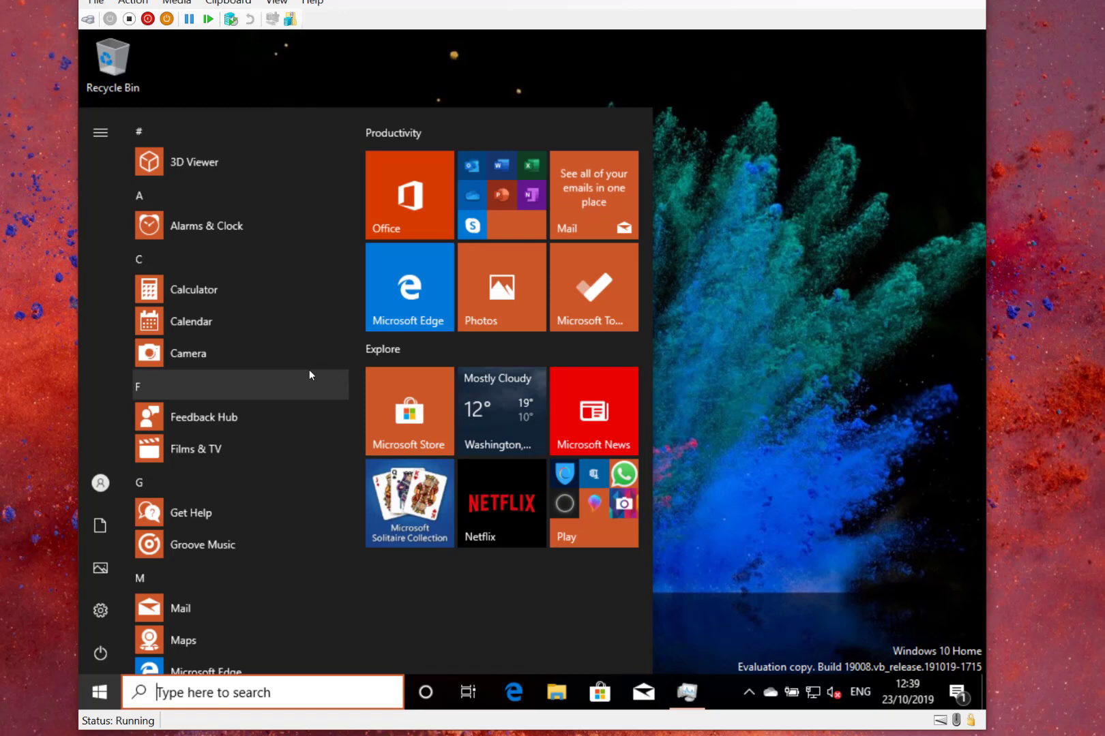
left_click(100, 132)
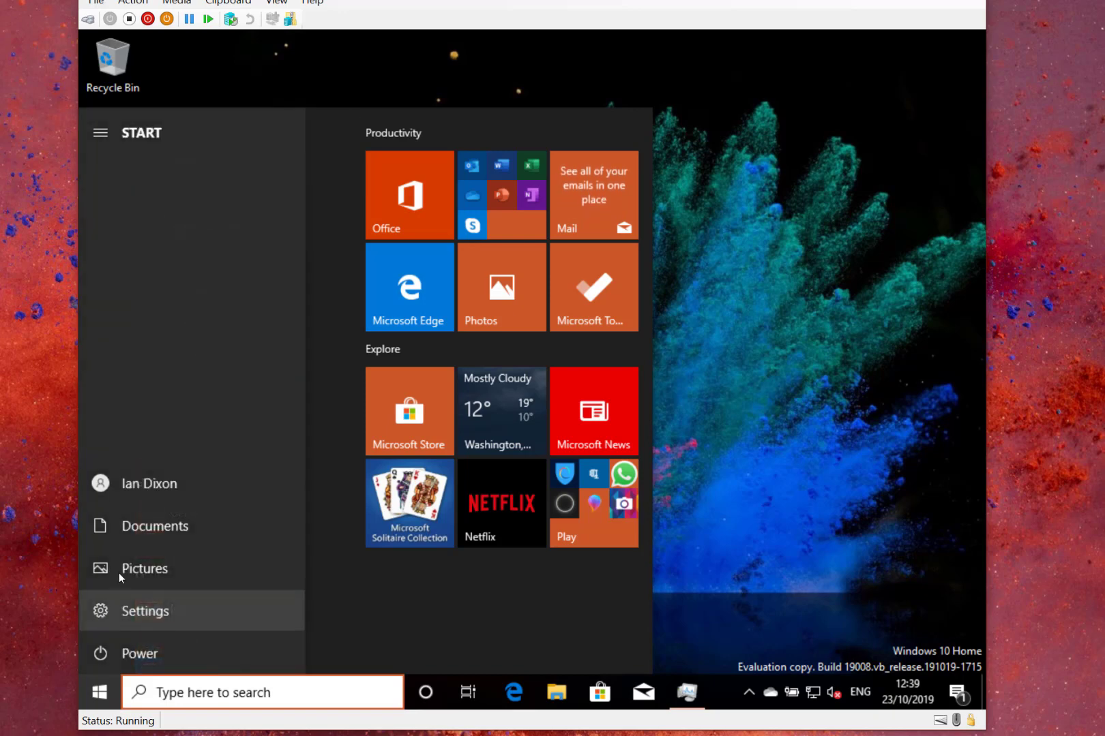
left_click(145, 611)
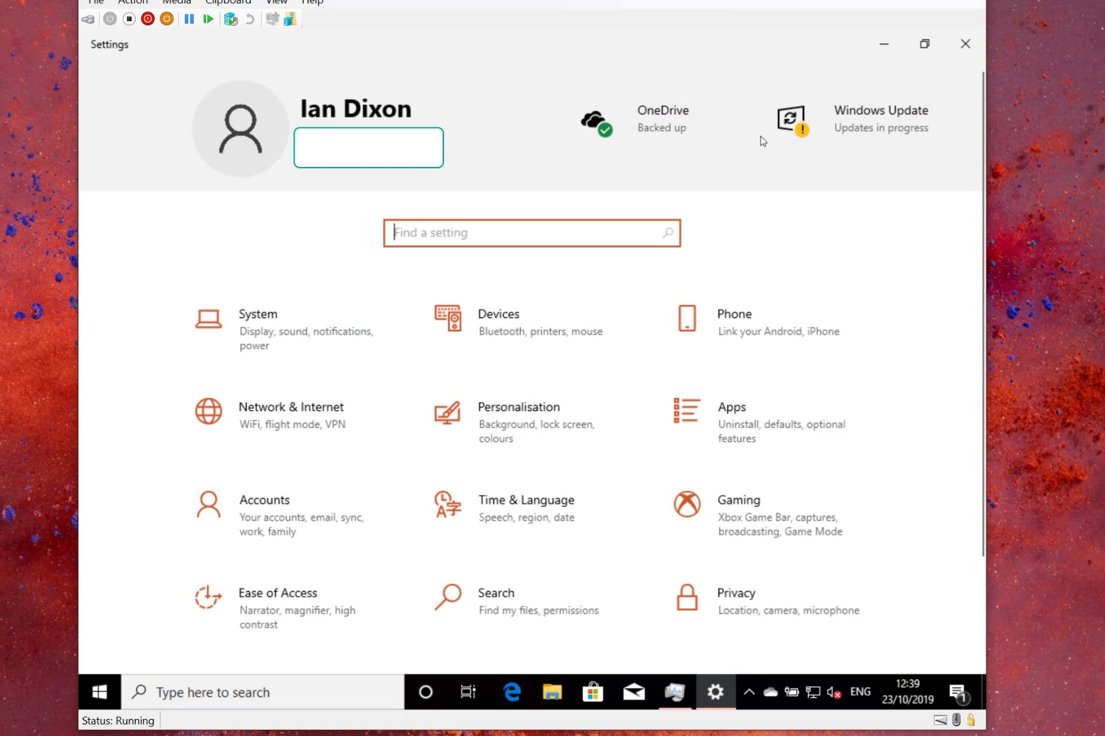
mouse_move(792, 121)
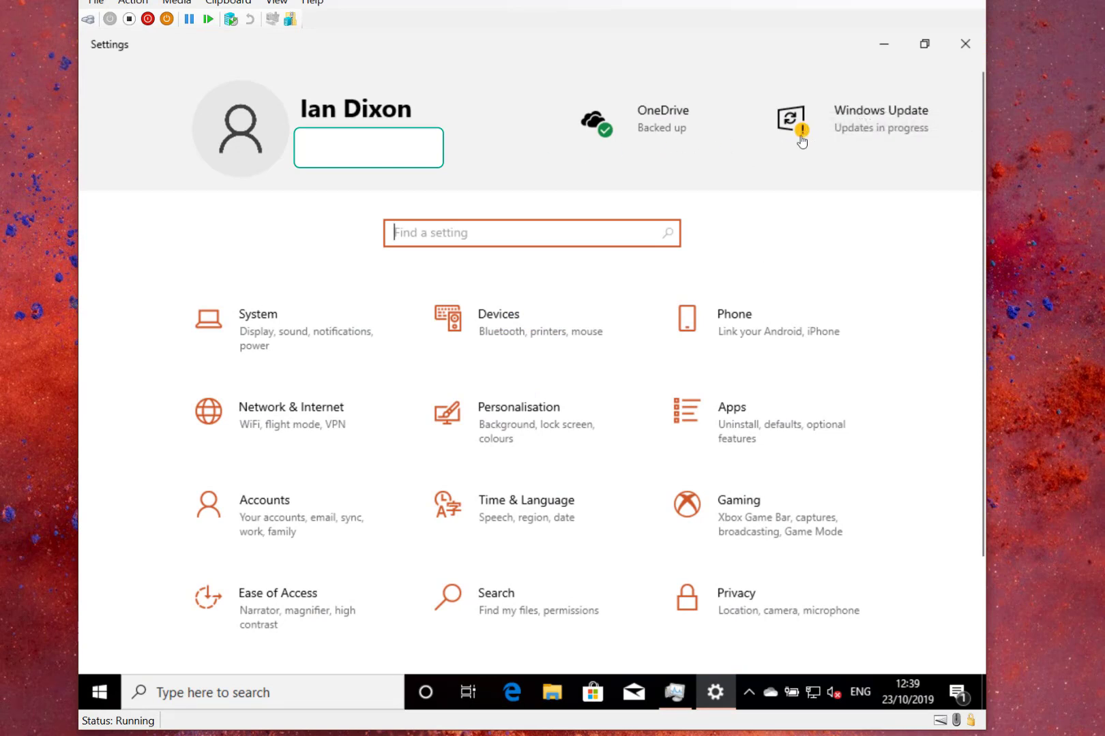
mouse_move(716, 375)
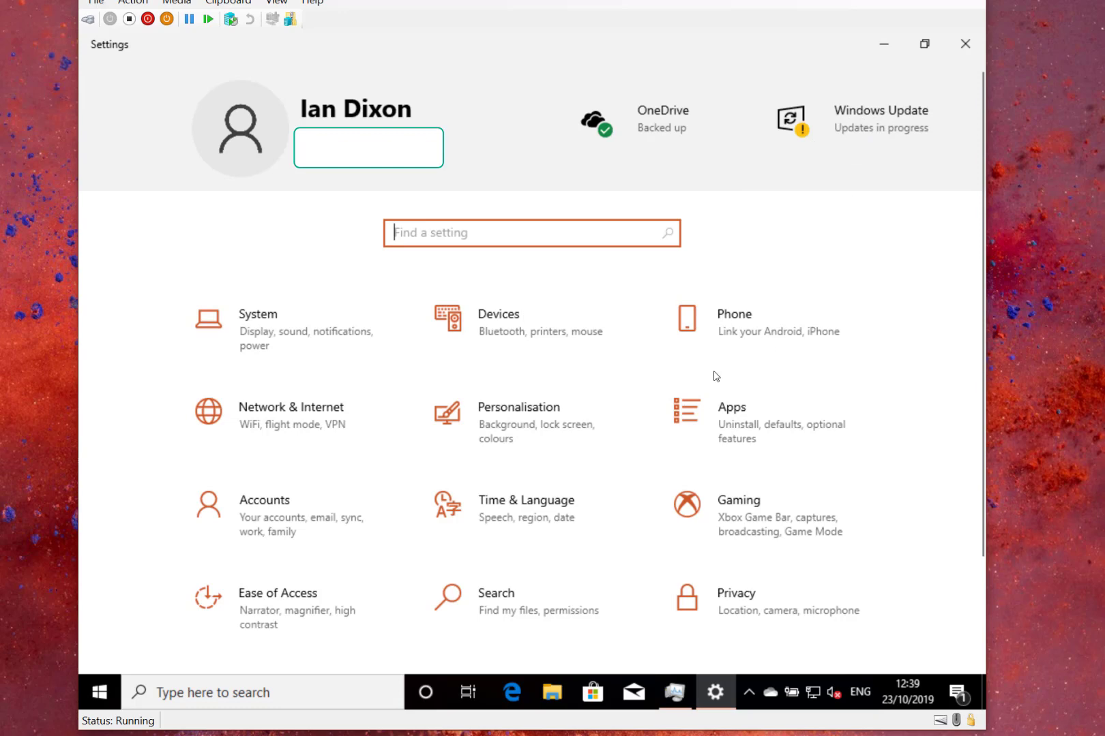
Bring up the Update & Security settings page from the Settings home.
scroll("down", 3)
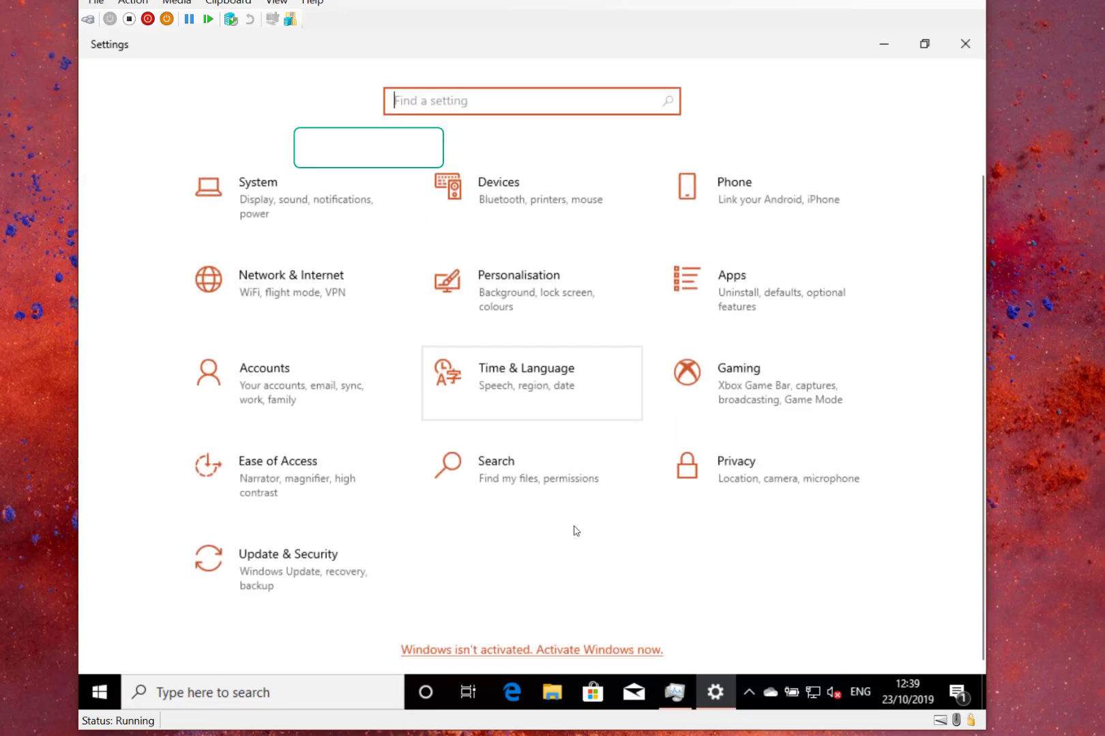
left_click(288, 568)
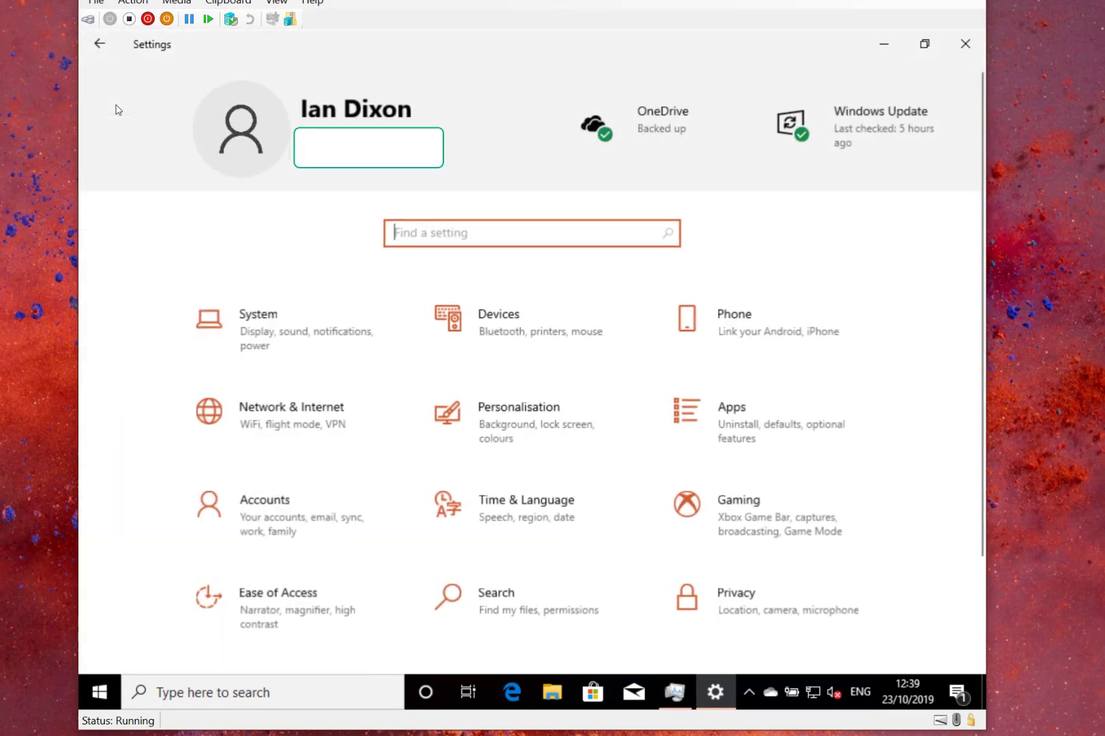
mouse_move(835, 229)
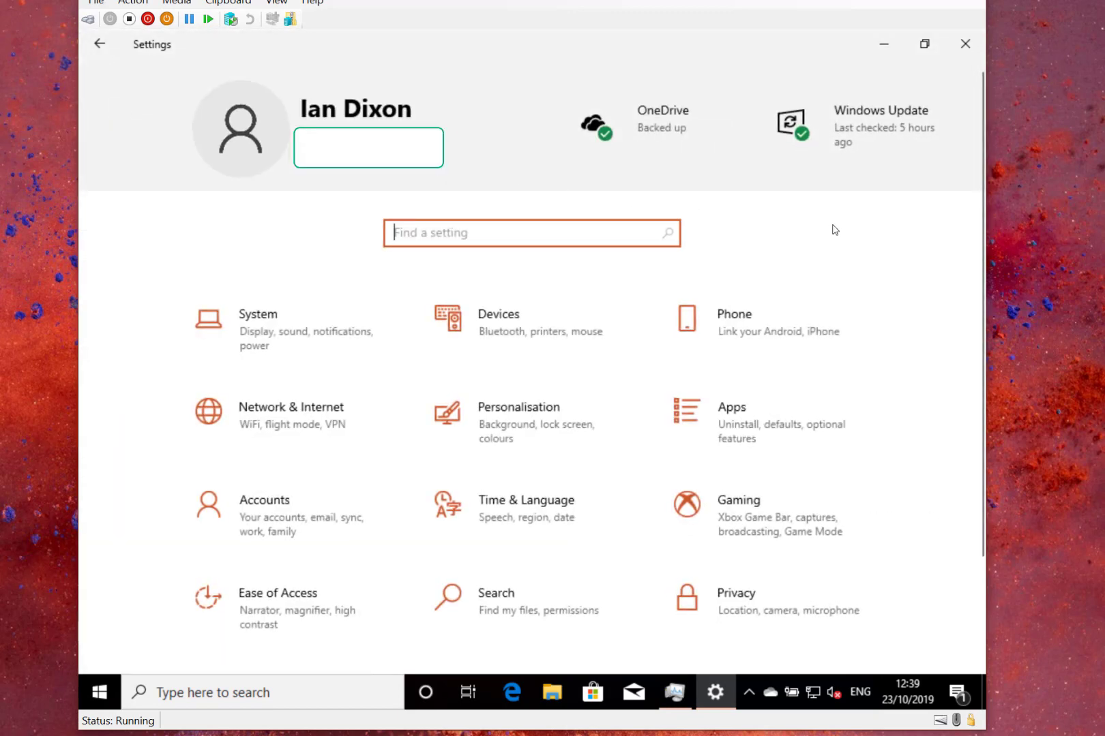
mouse_move(843, 248)
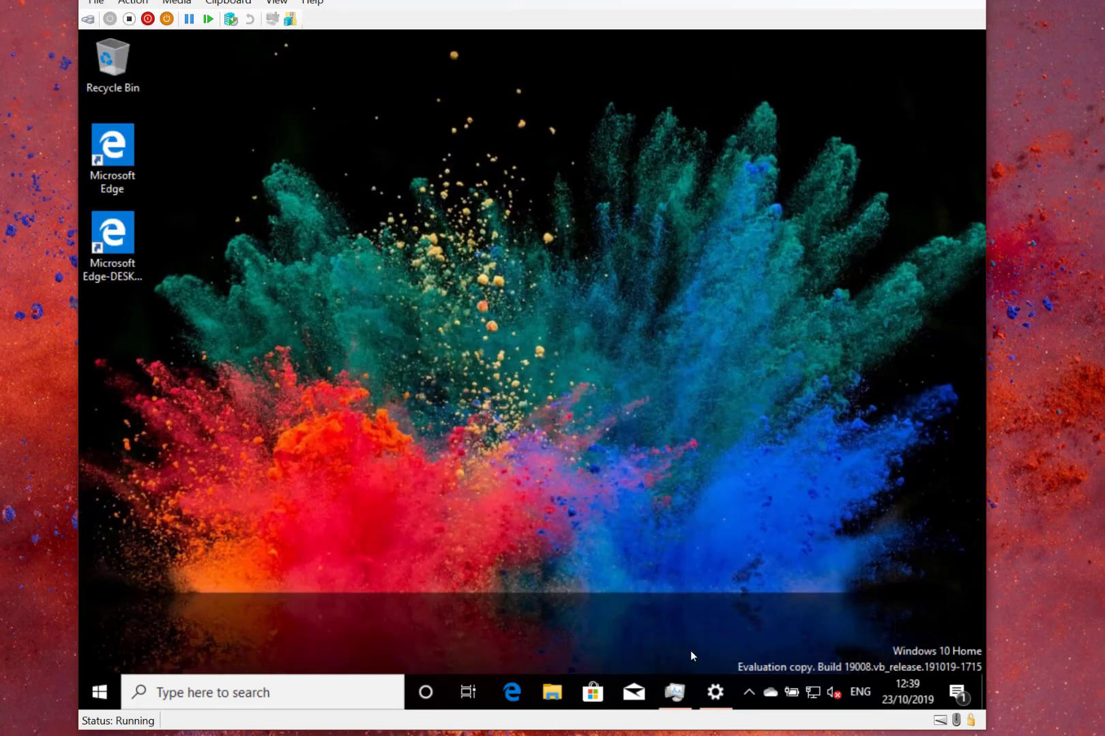
left_click(715, 691)
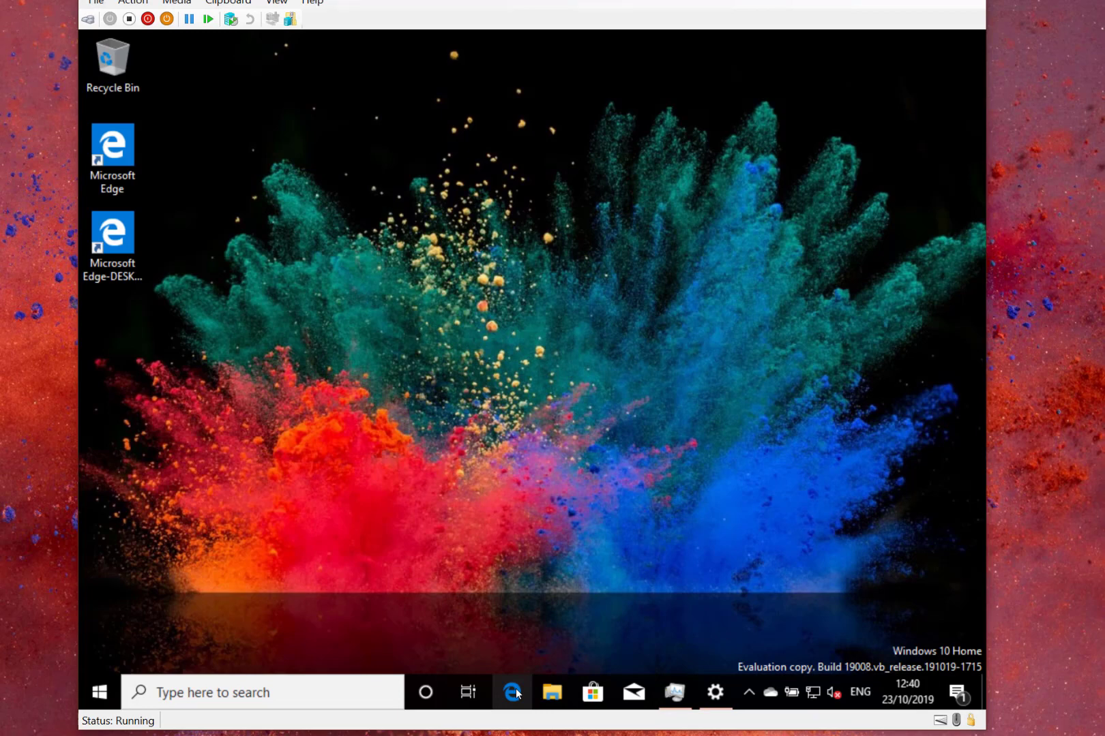
Show Edge's taskbar jump list of top sites, then return to the Start menu with app list and tiles.
right_click(511, 693)
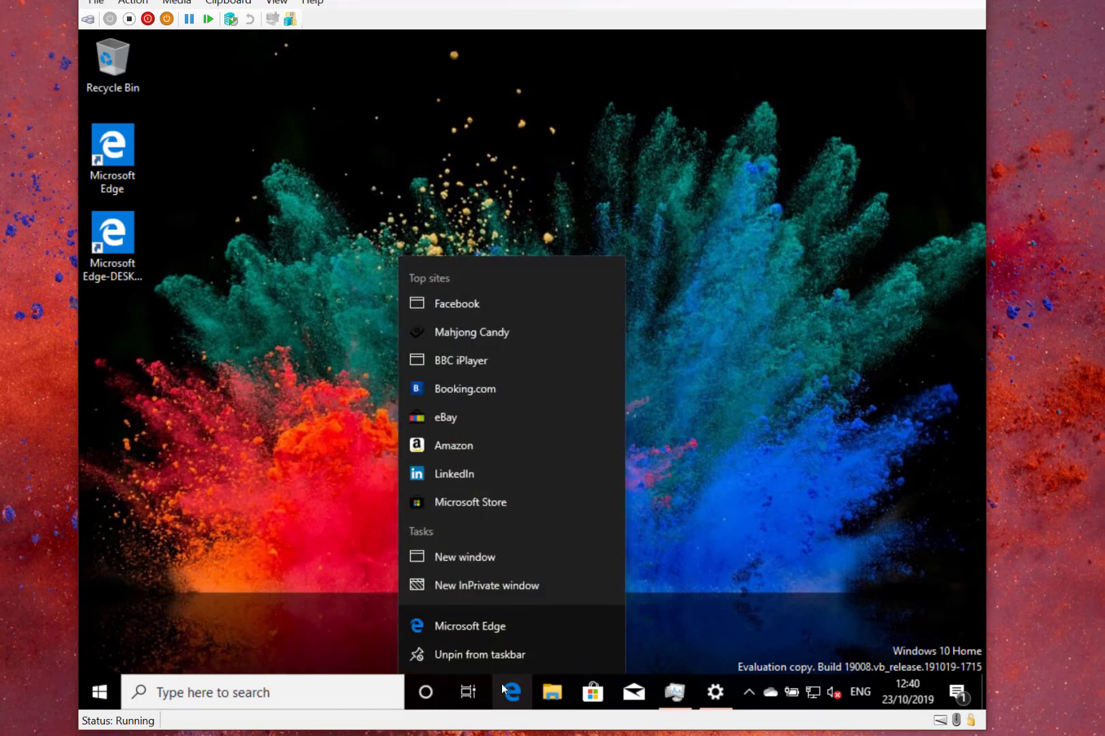
left_click(511, 691)
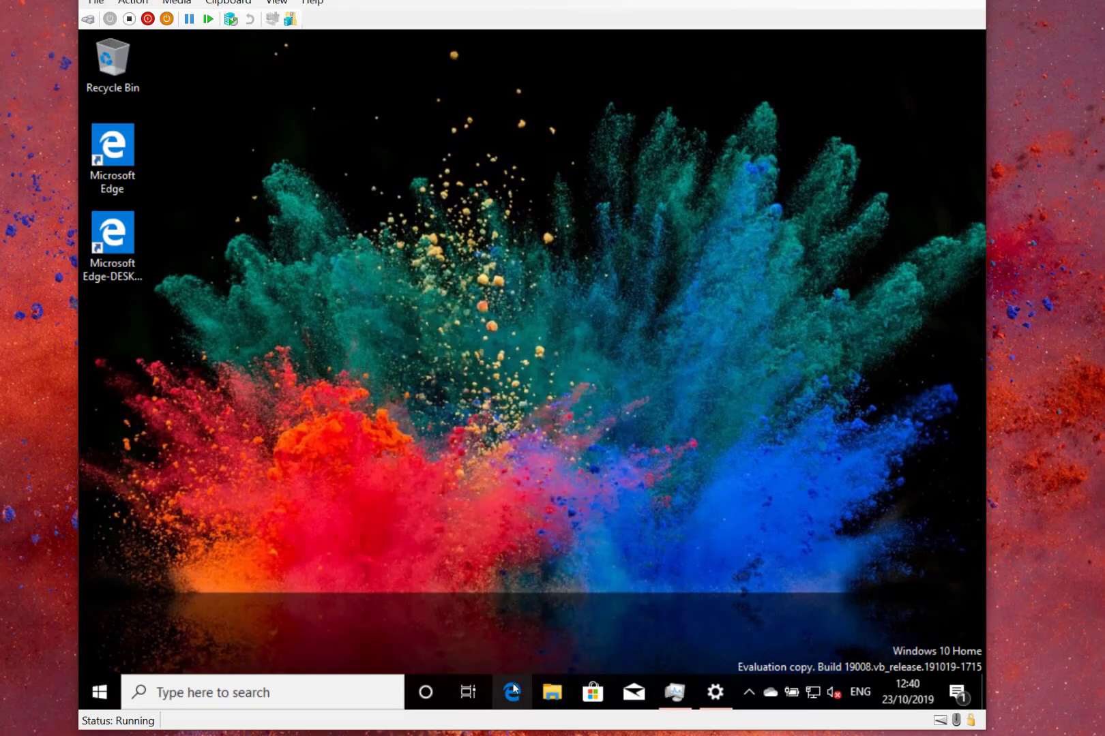
right_click(511, 692)
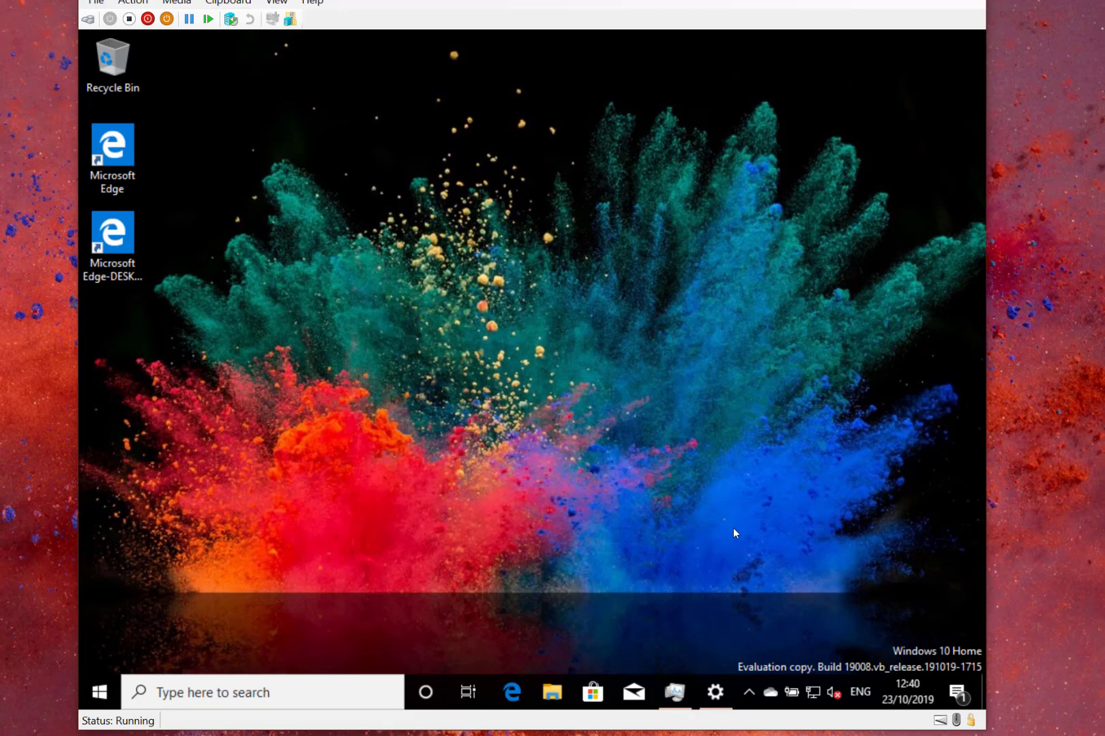
mouse_move(557, 388)
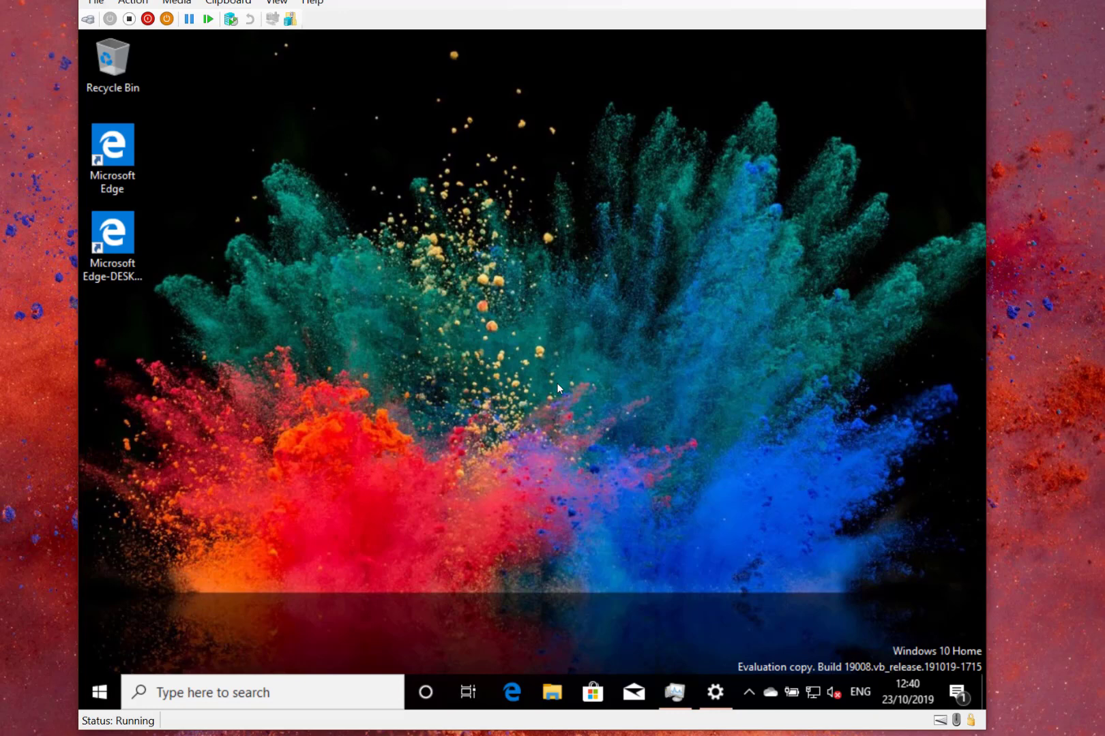
mouse_move(351, 497)
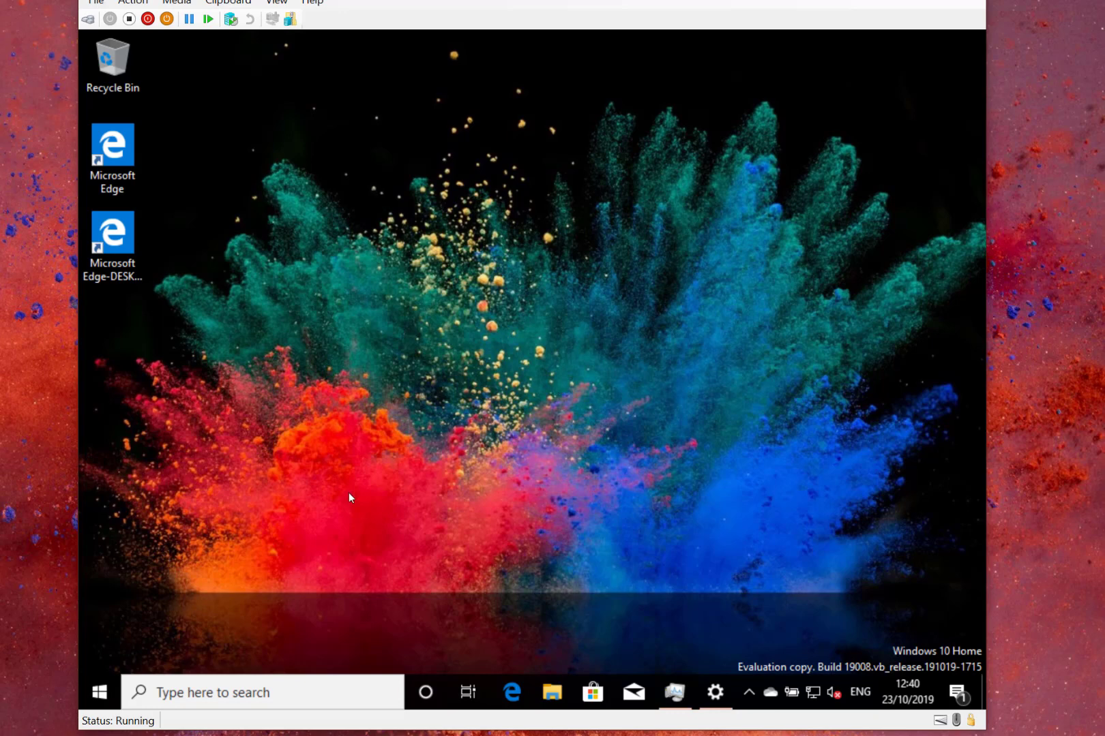
left_click(98, 692)
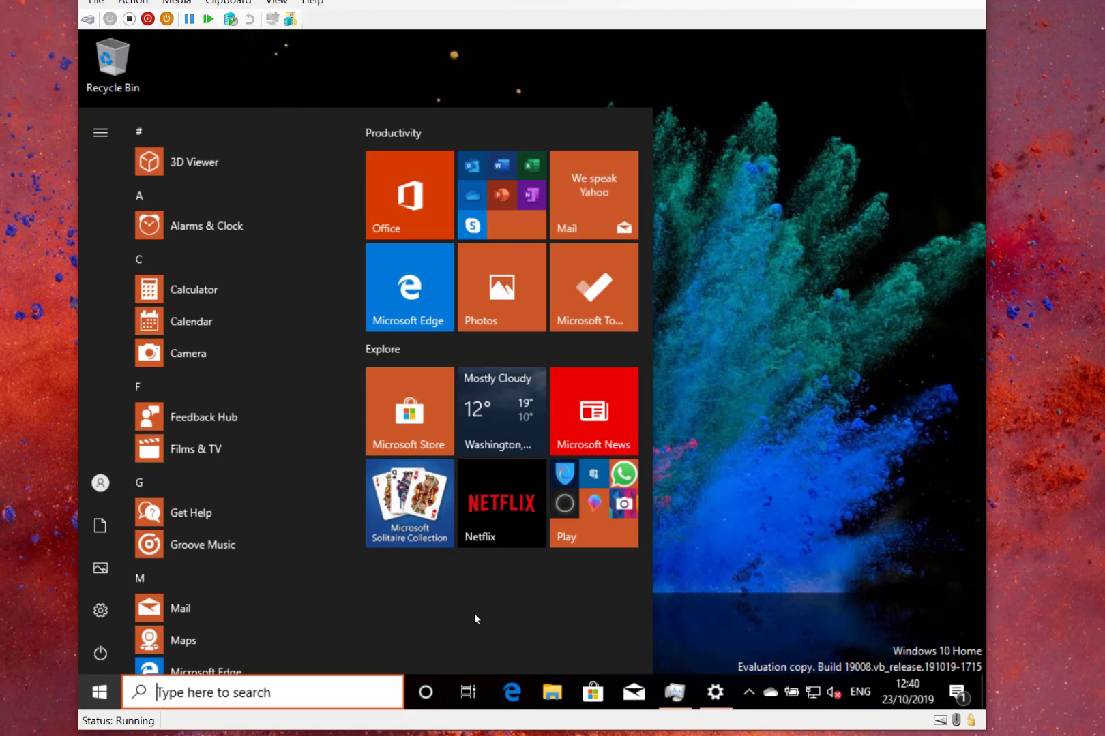
mouse_move(715, 525)
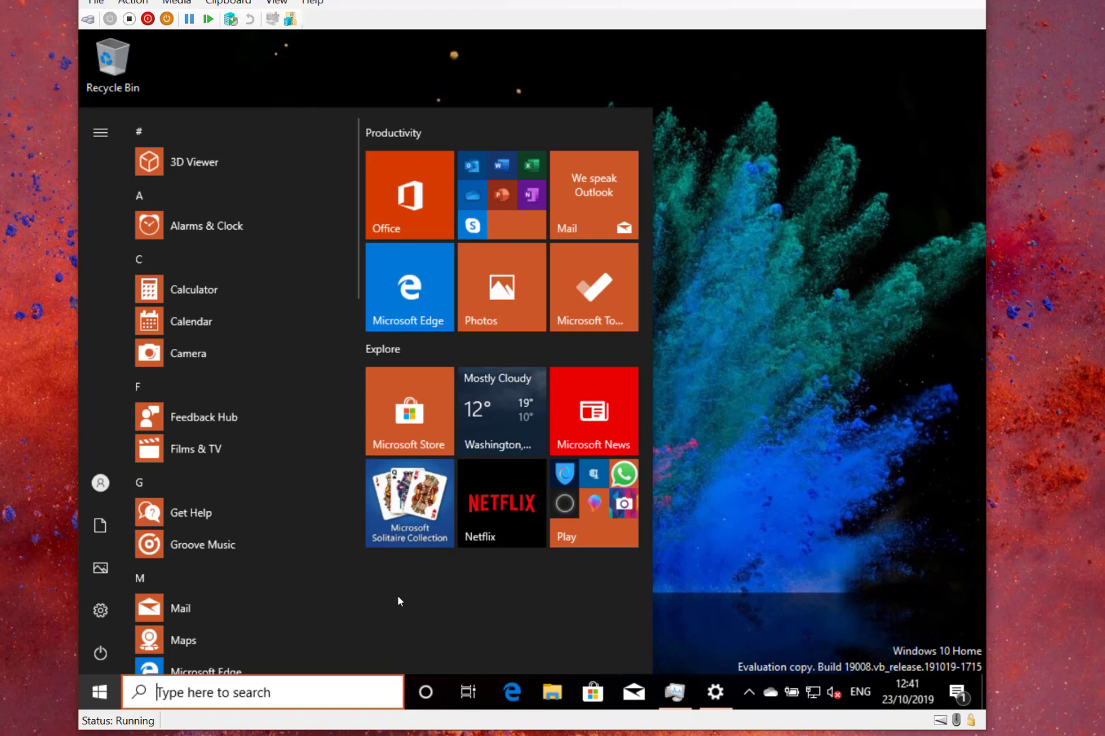
mouse_move(499, 554)
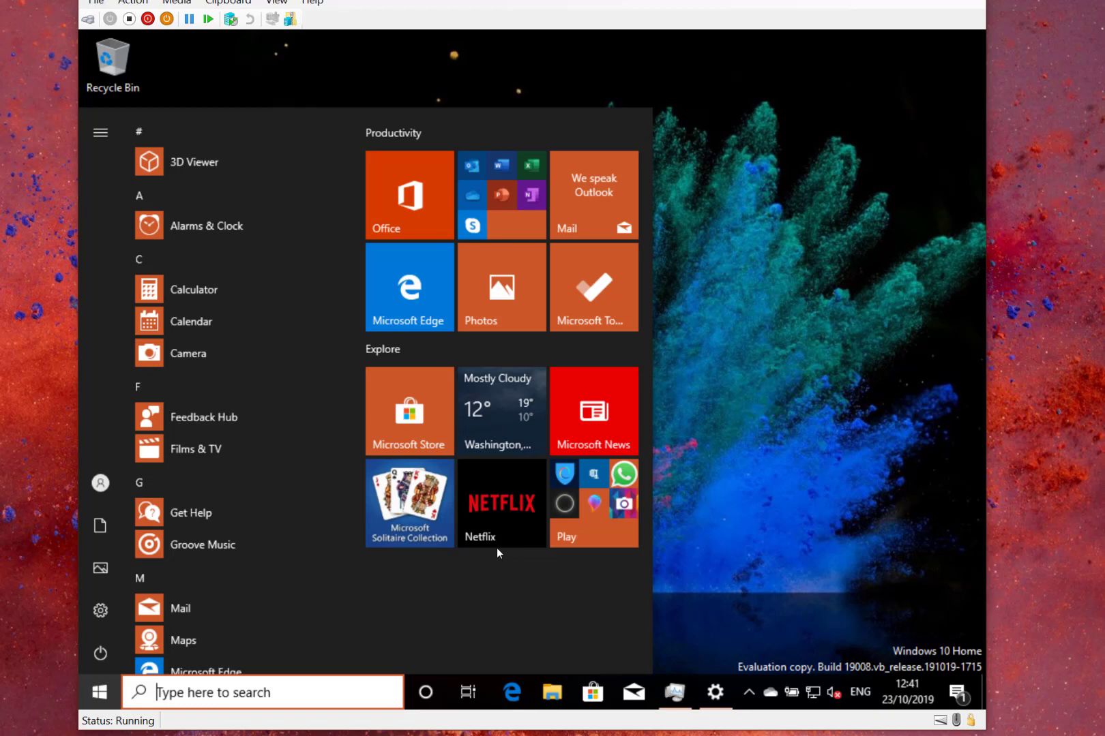
mouse_move(667, 535)
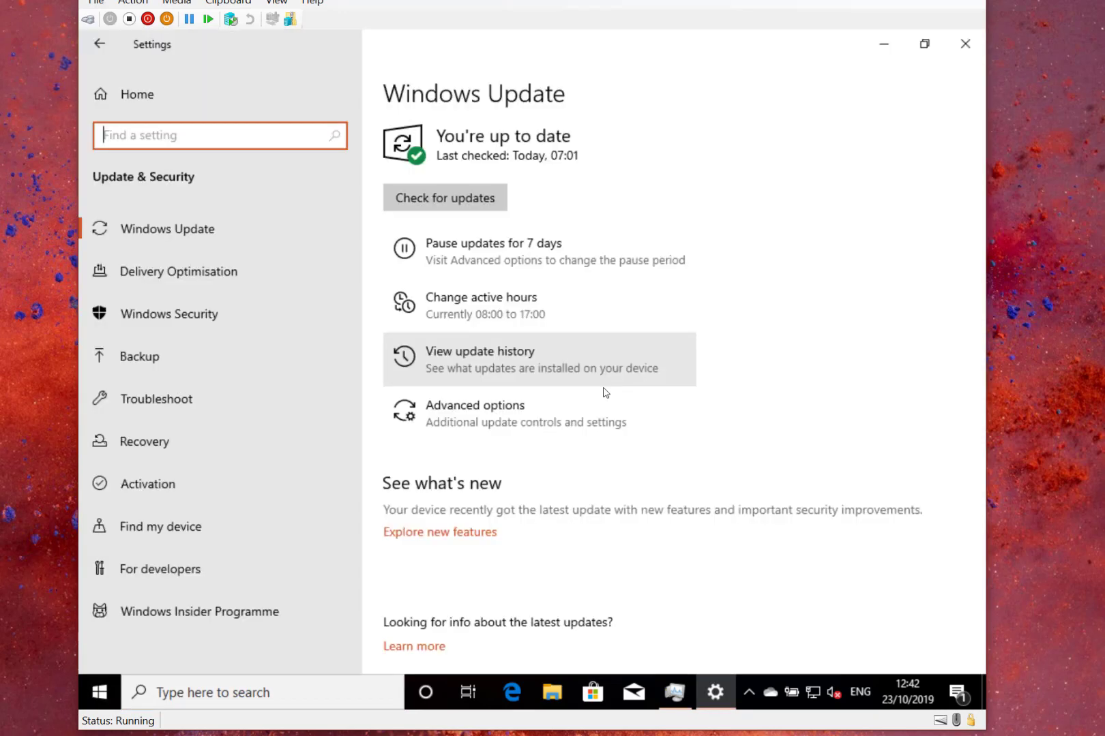
mouse_move(662, 265)
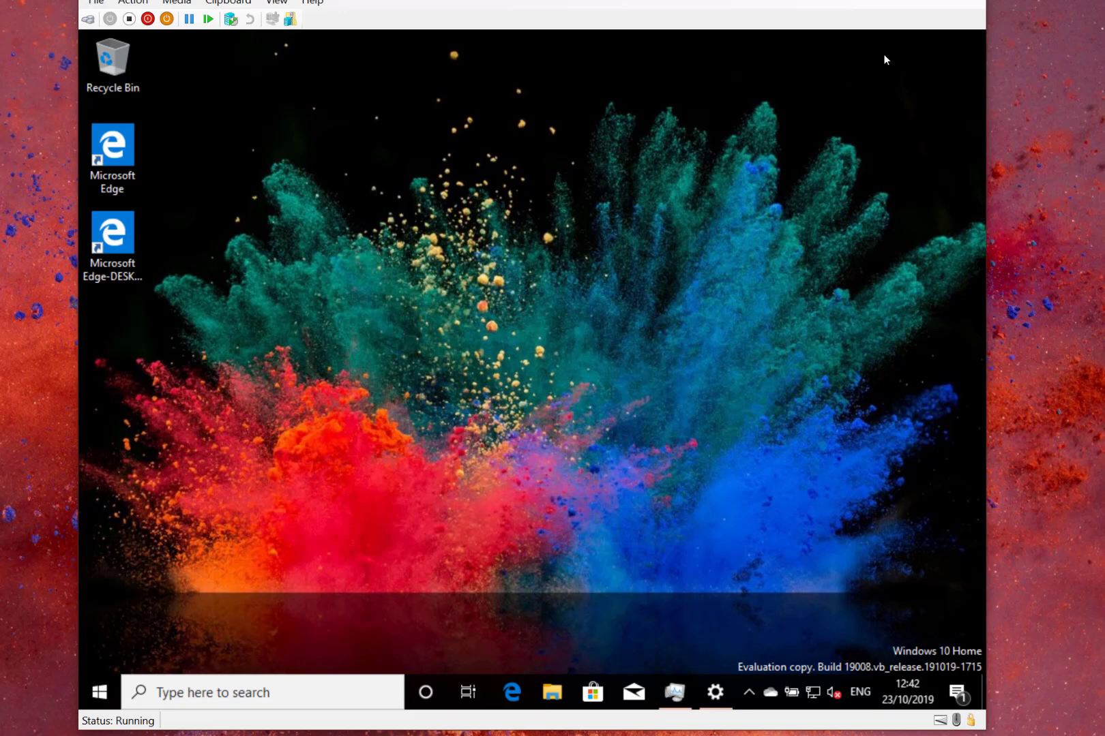
mouse_move(398, 362)
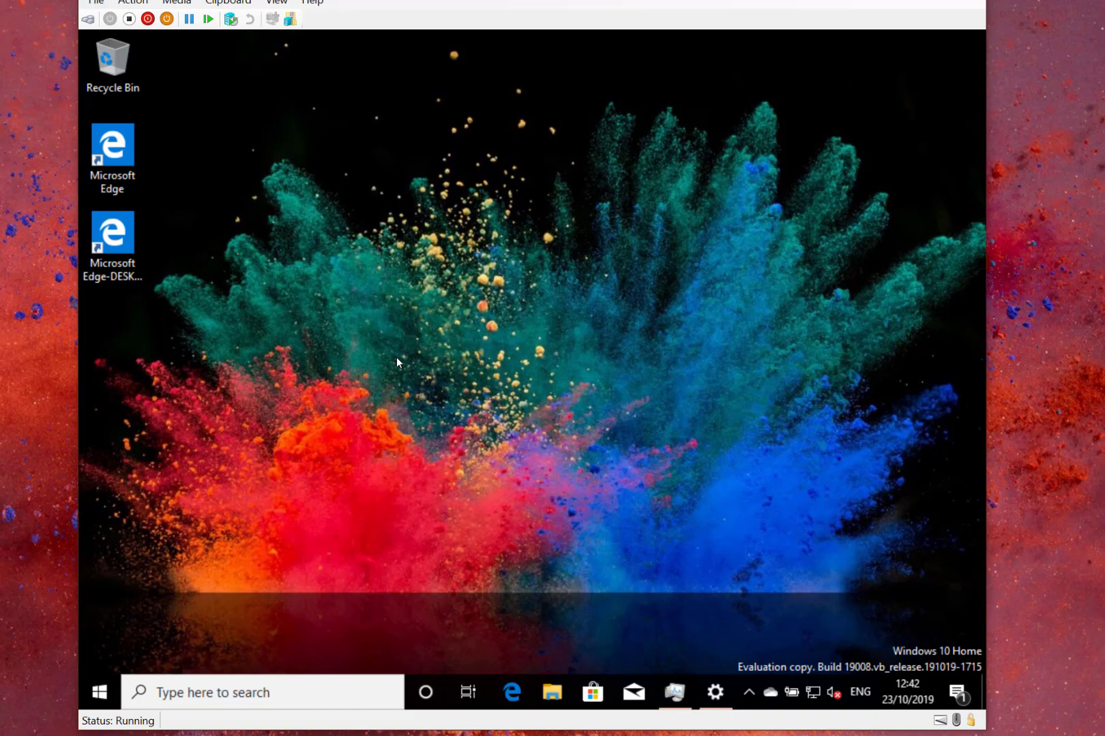
mouse_move(331, 360)
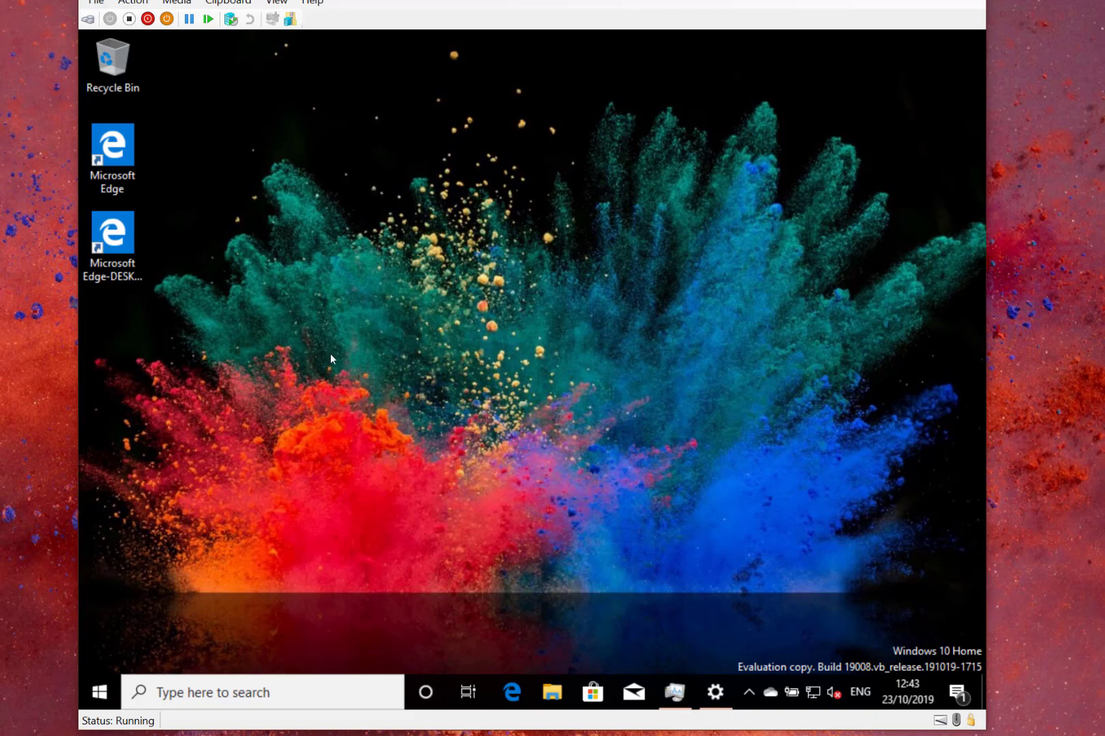